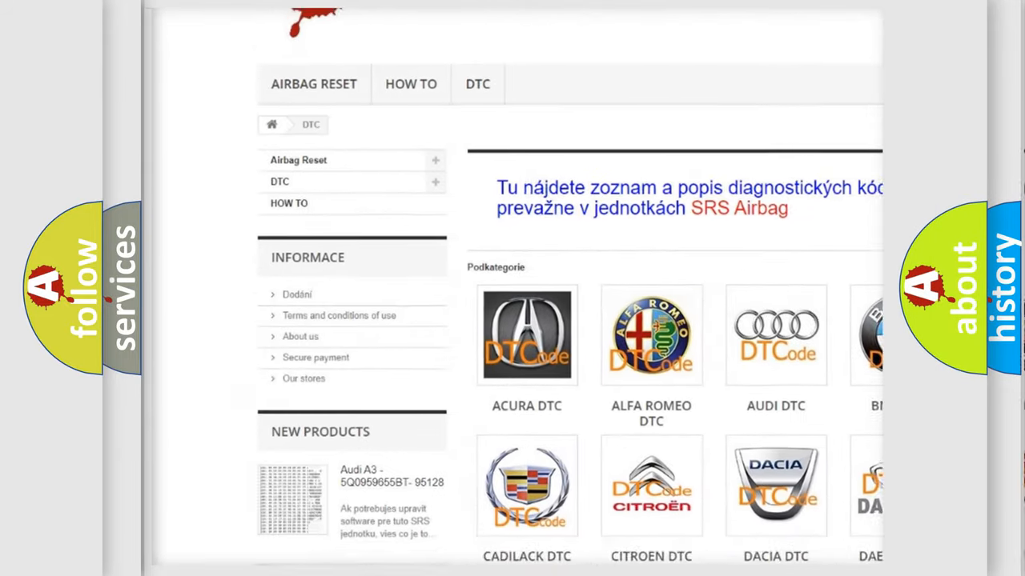
{"action": "scroll", "scroll_direction": "down", "scroll_amount": 3}
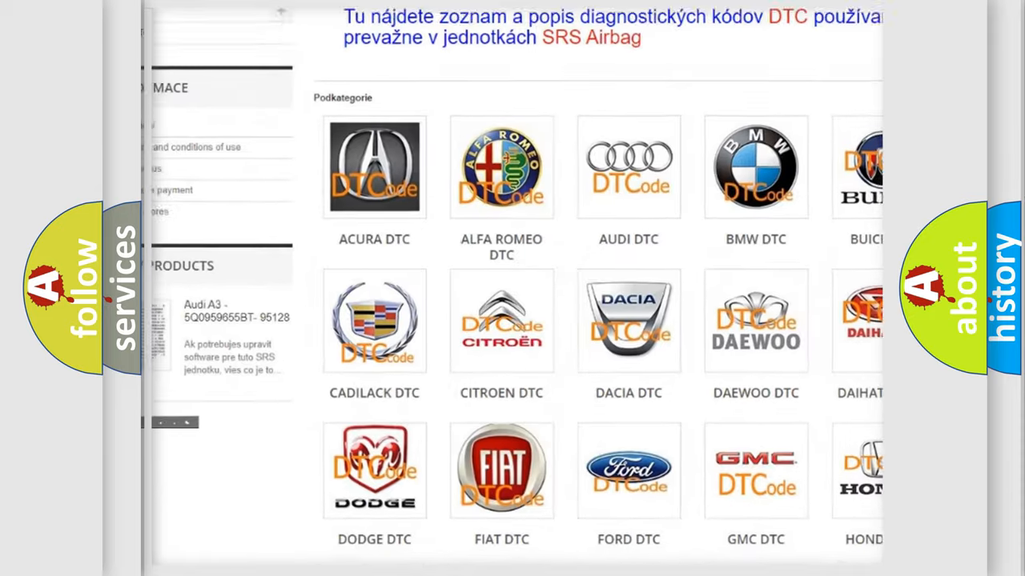
{"action": "scroll", "scroll_direction": "down", "scroll_amount": 3}
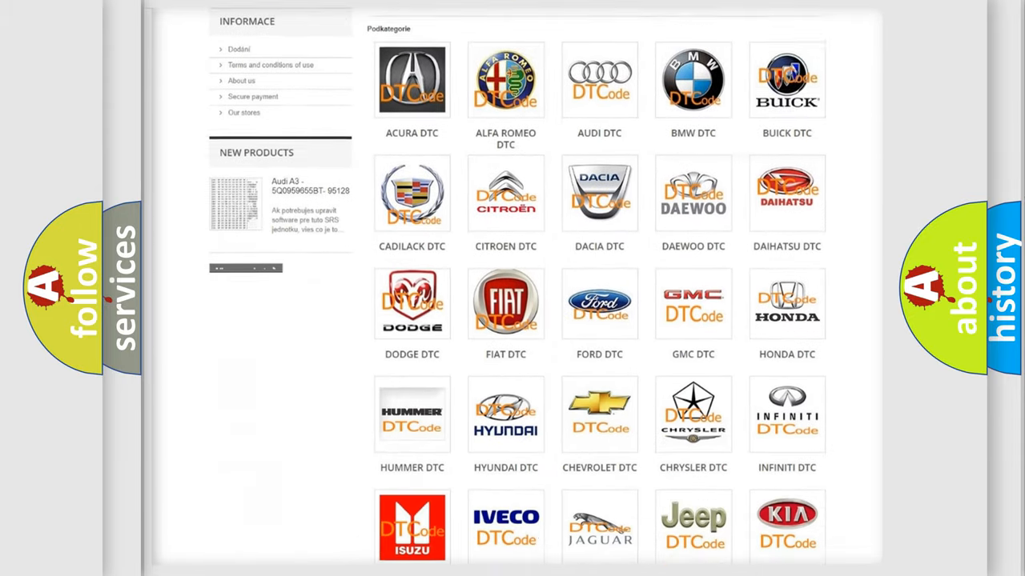
{"action": "scroll", "scroll_direction": "down", "scroll_amount": 3}
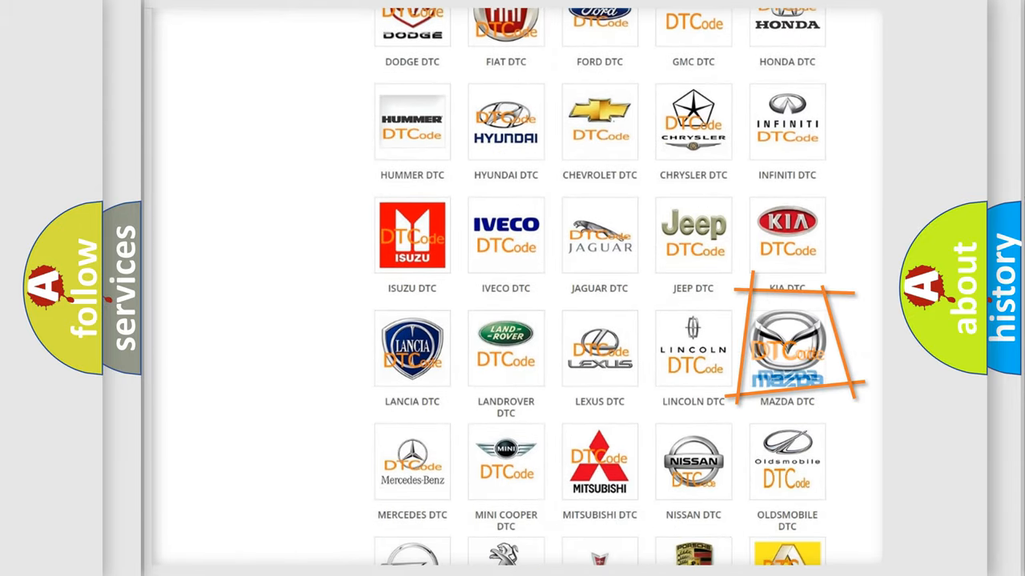